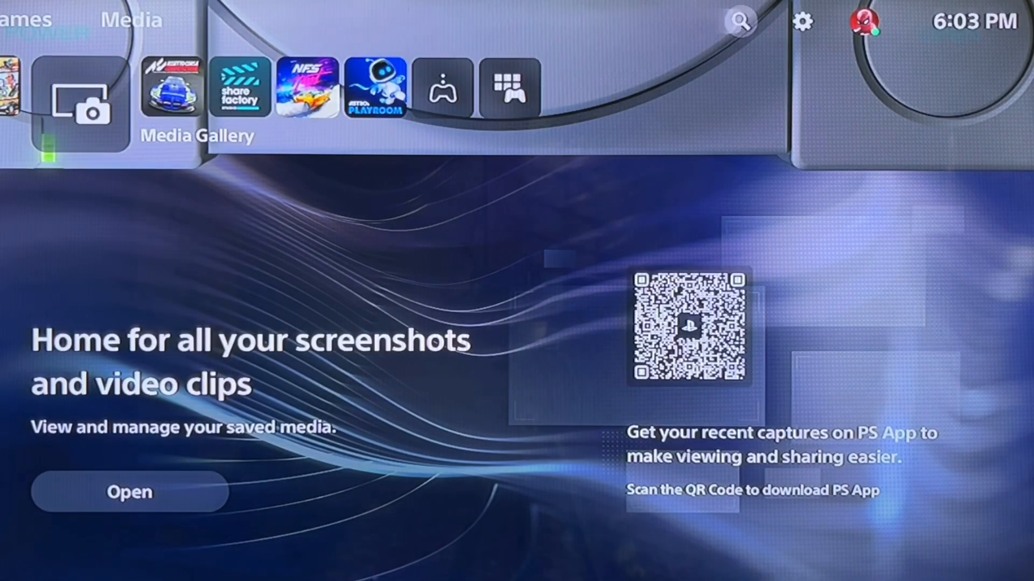
# Step: Enter the Settings menu from the home screen's gear icon
pyautogui.click(801, 22)
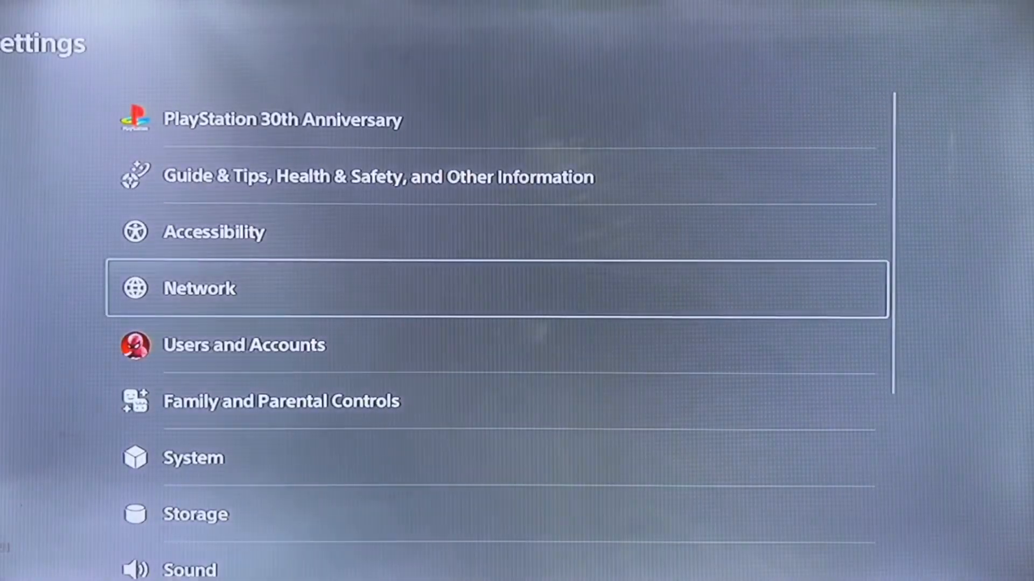
# Step: Review System Software update options, then head to Network > Connection Status
pyautogui.click(193, 457)
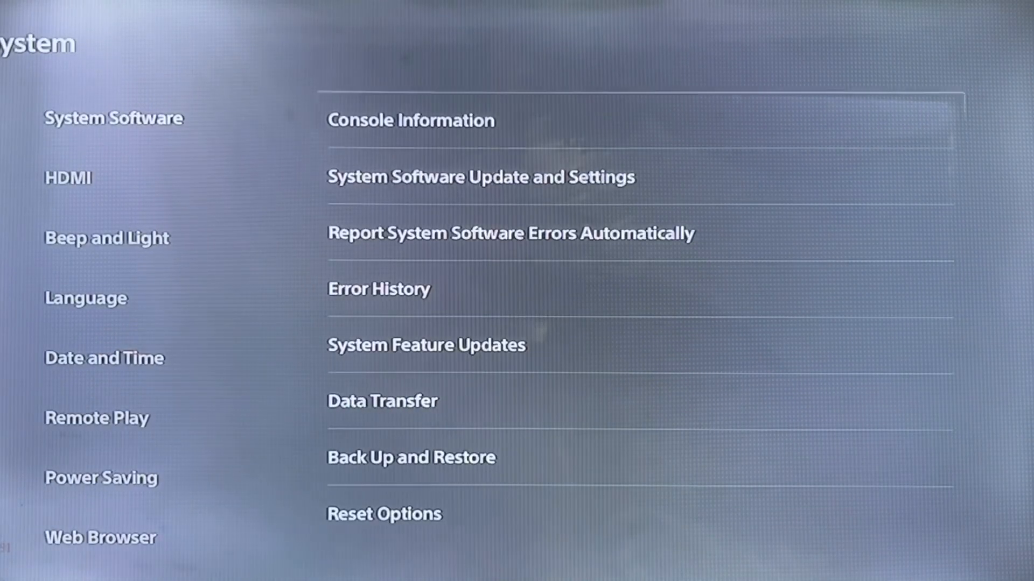
pyautogui.click(480, 176)
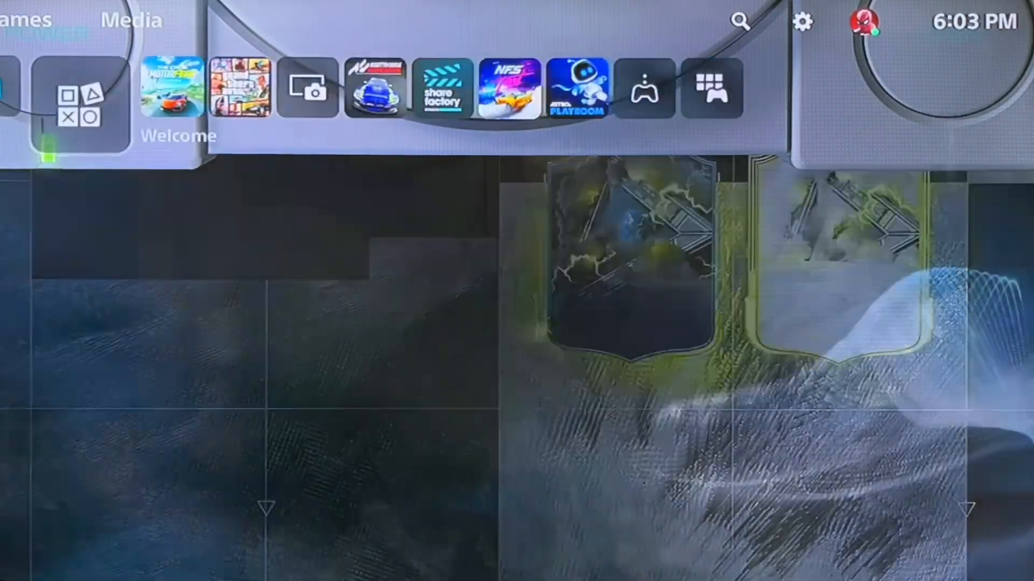
pyautogui.hscroll(3)
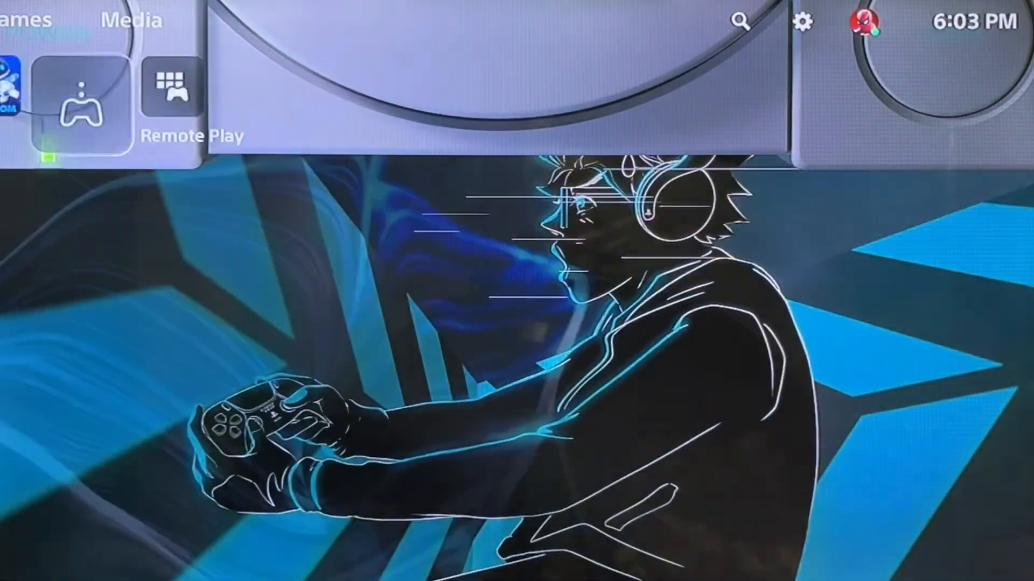
pyautogui.click(801, 21)
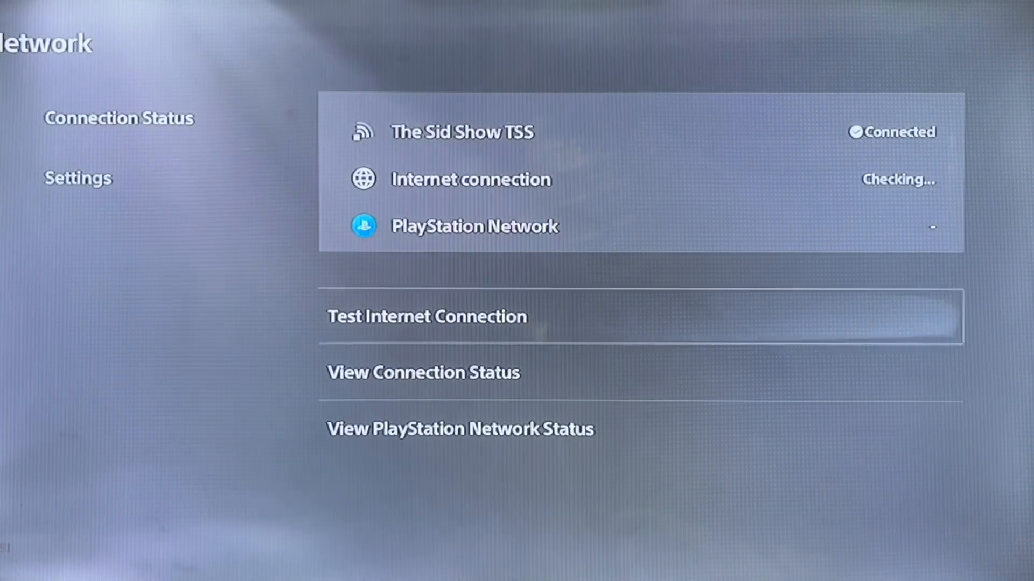
# Step: View PlayStation Network Status and dismiss the PlayStation Repairs pop-up
pyautogui.click(460, 428)
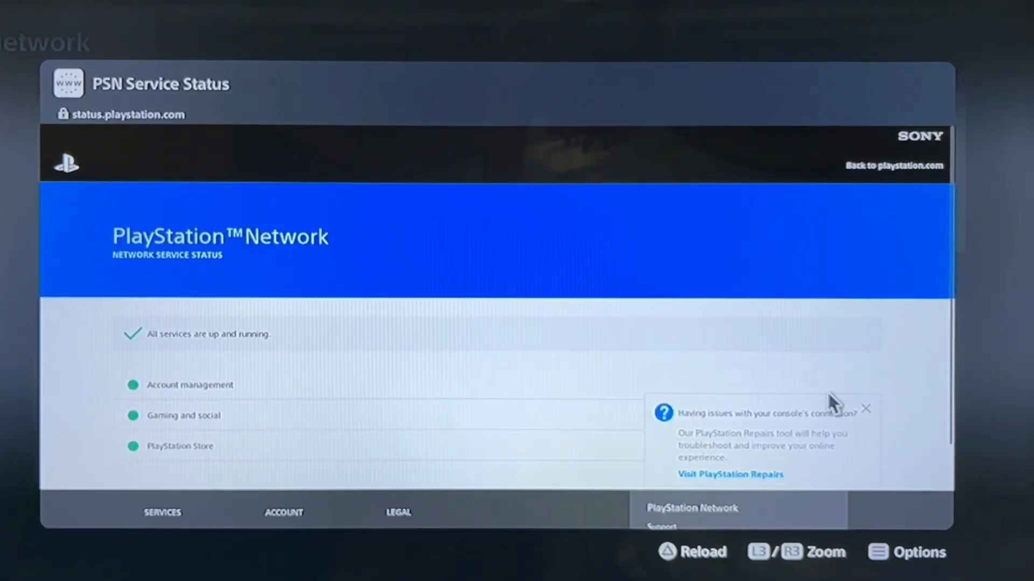
pyautogui.click(865, 408)
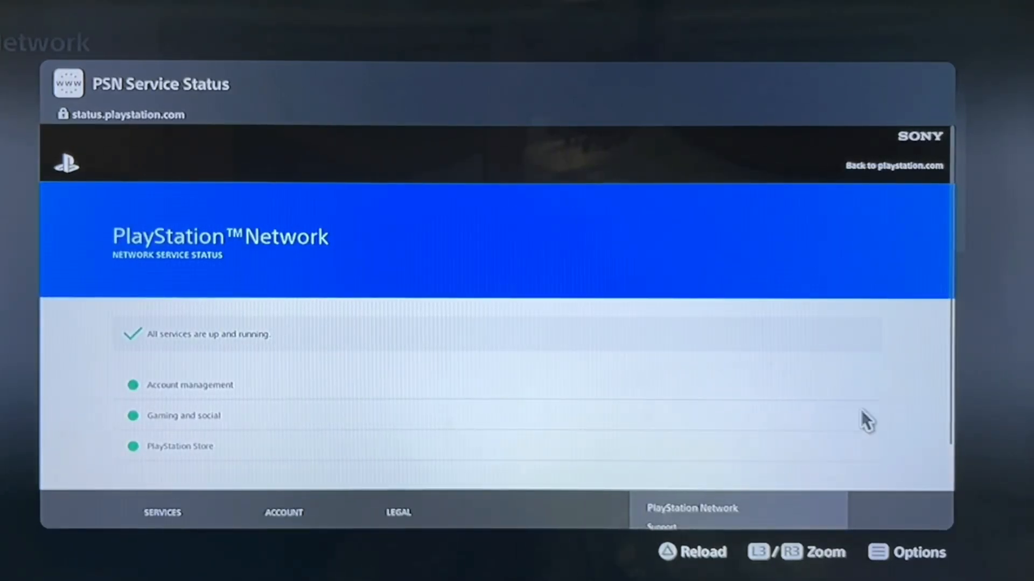